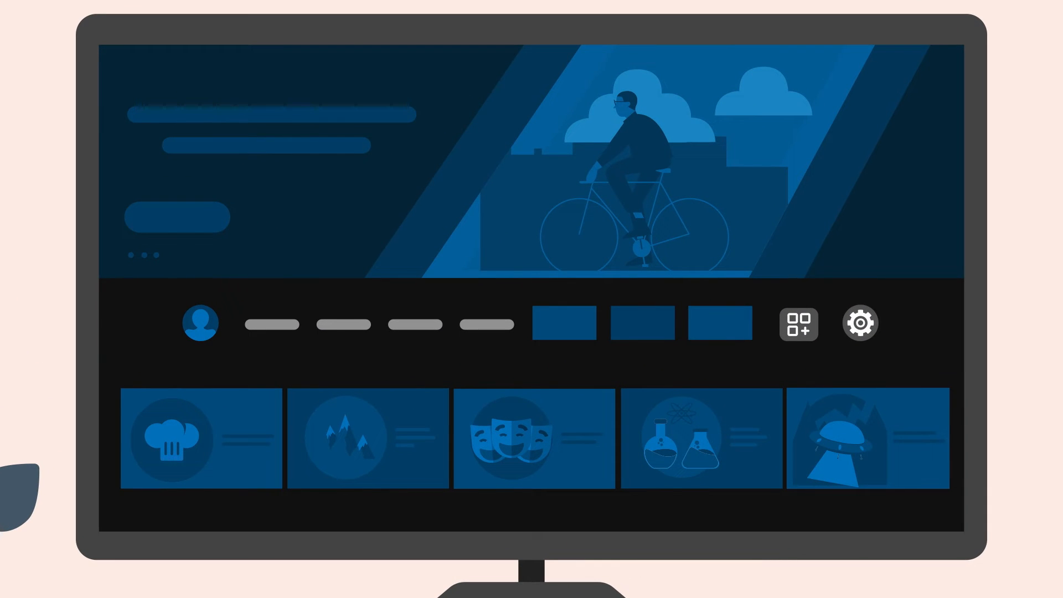
mouse_move(858, 322)
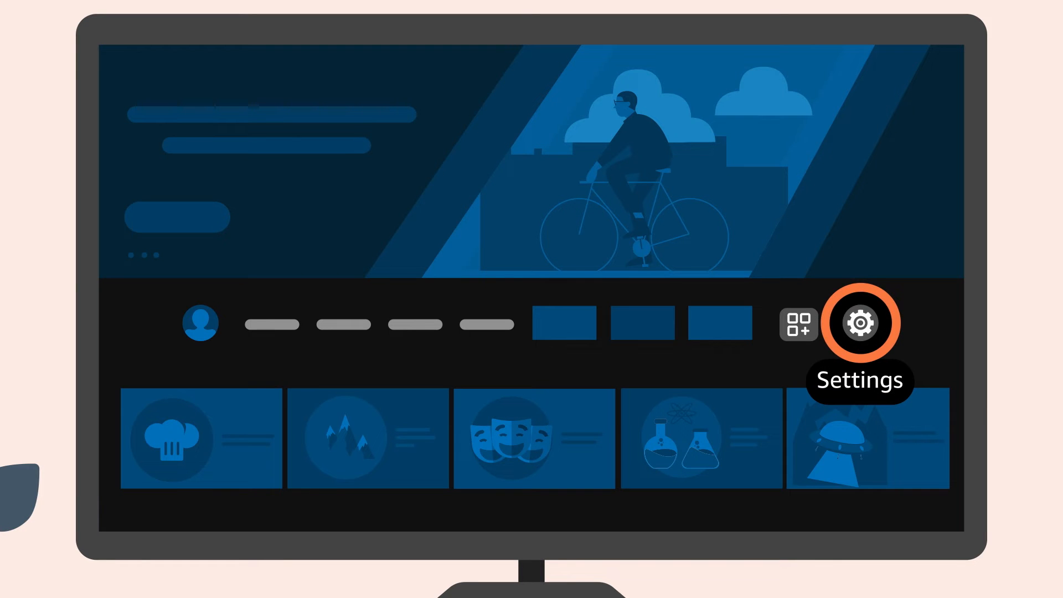
Enable Screen Magnifier from the Accessibility settings so the mini-map overlays the home screen
left_click(859, 322)
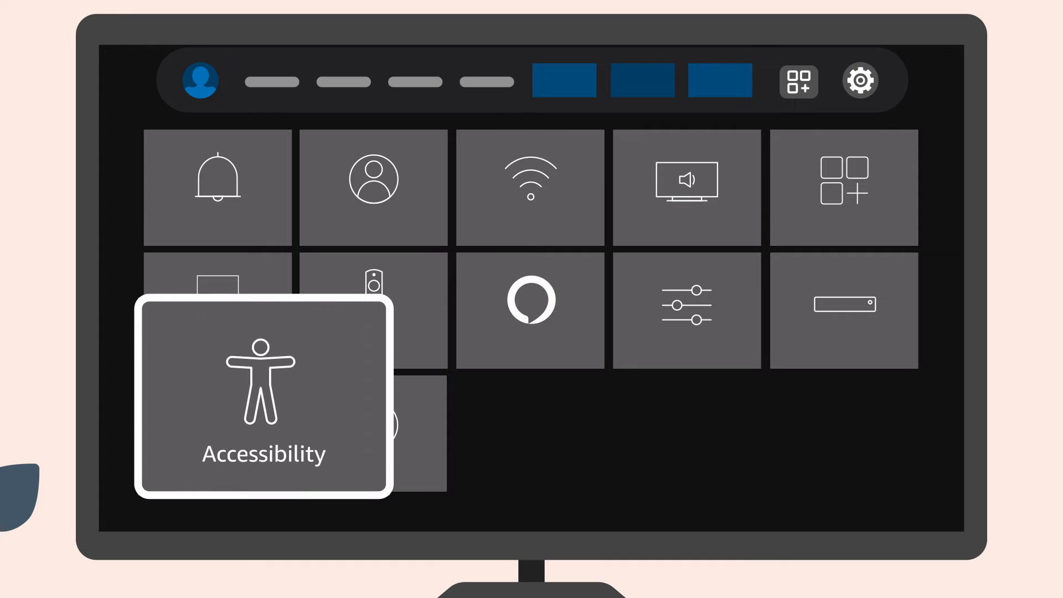
left_click(263, 400)
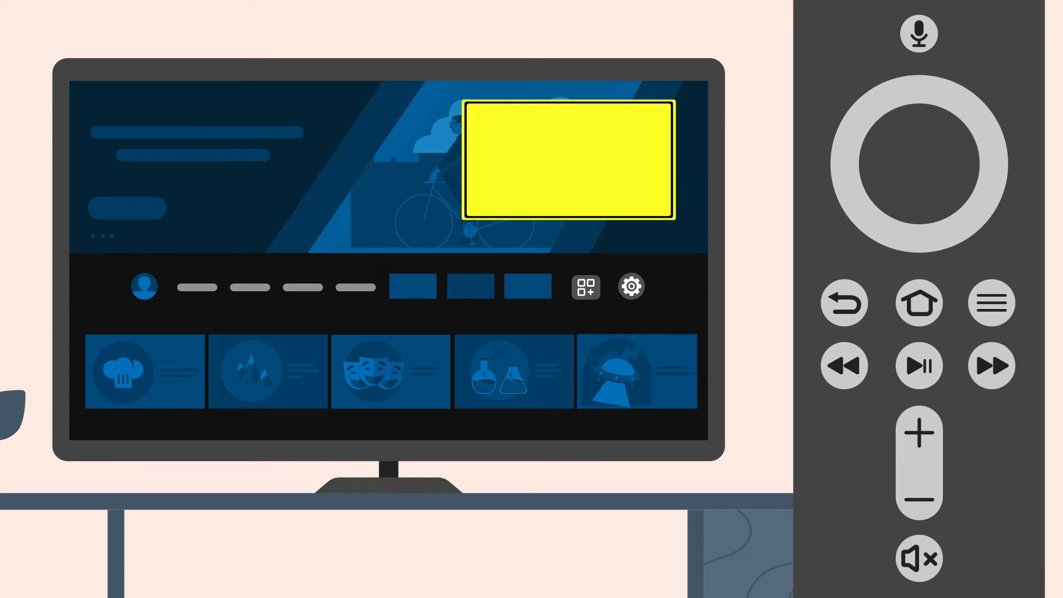
left_click(366, 255)
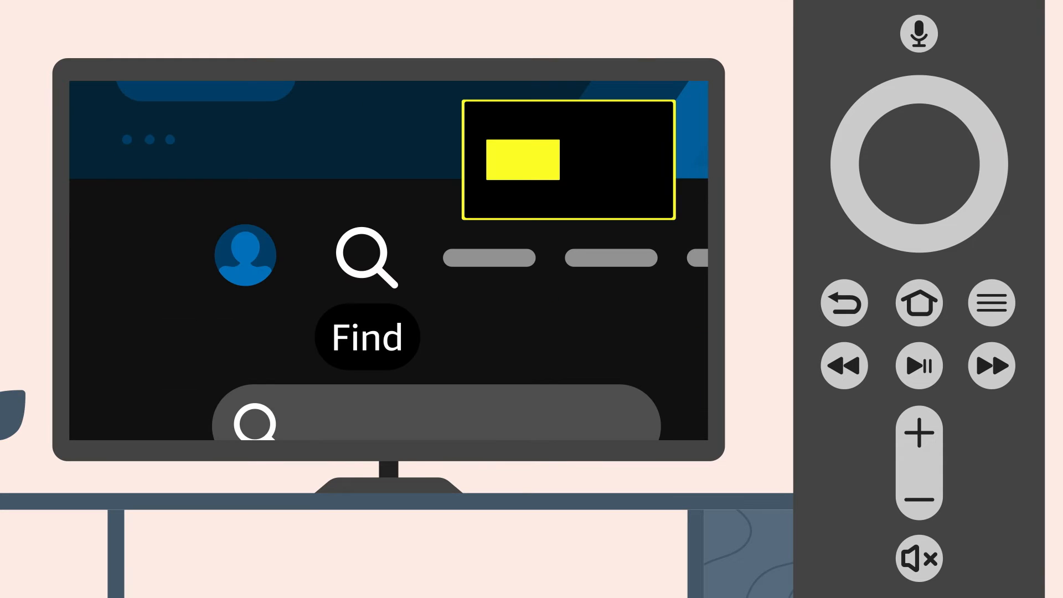
left_click(919, 303)
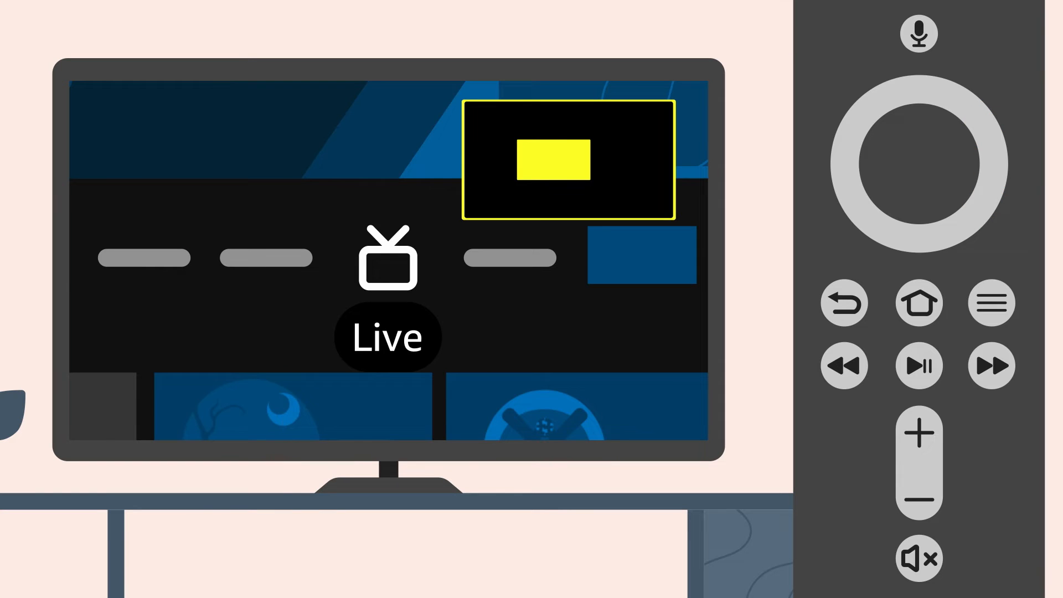
left_click(918, 303)
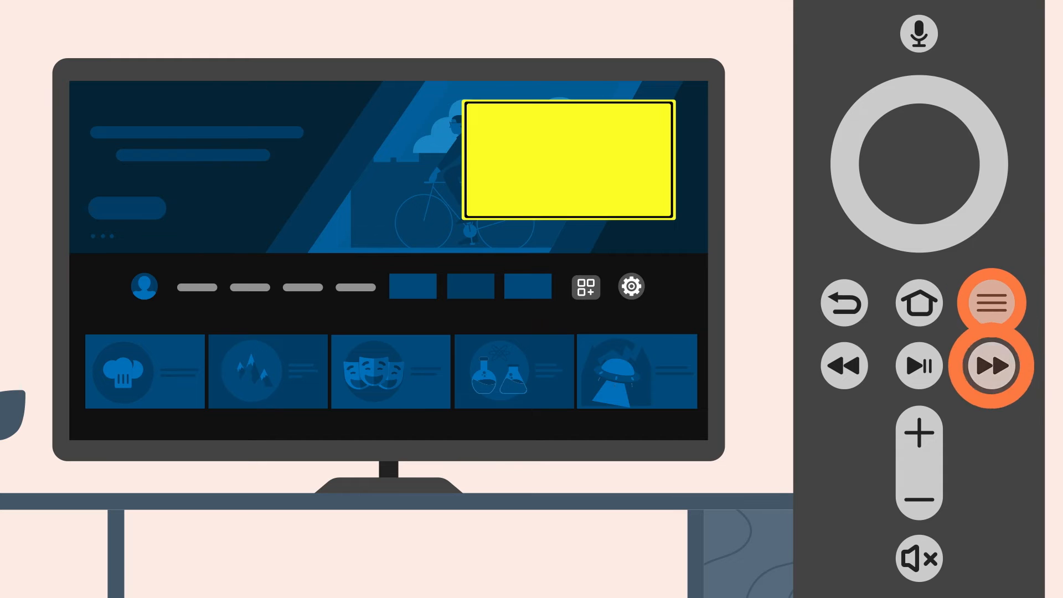
Zoom the home screen in with Menu held plus Fast Forward, shrinking the mini-map's yellow box
left_click(992, 367)
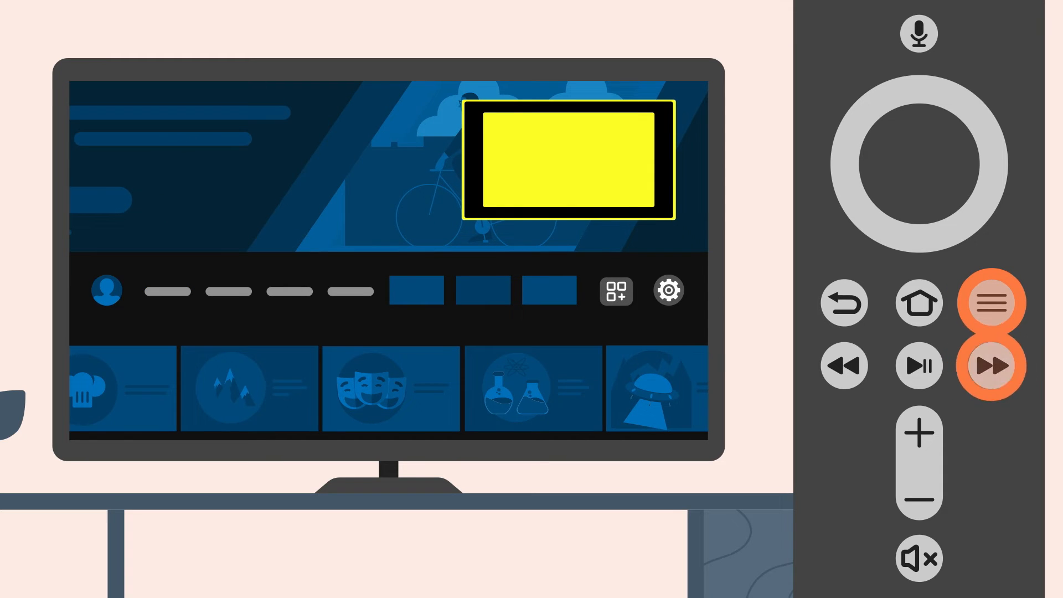
left_click(992, 364)
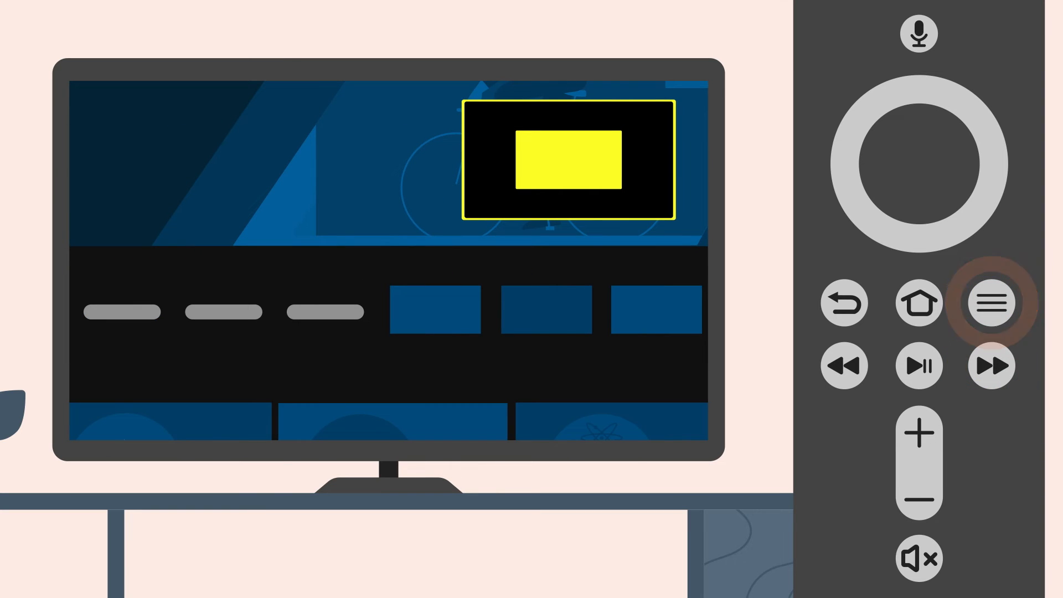
left_click(992, 304)
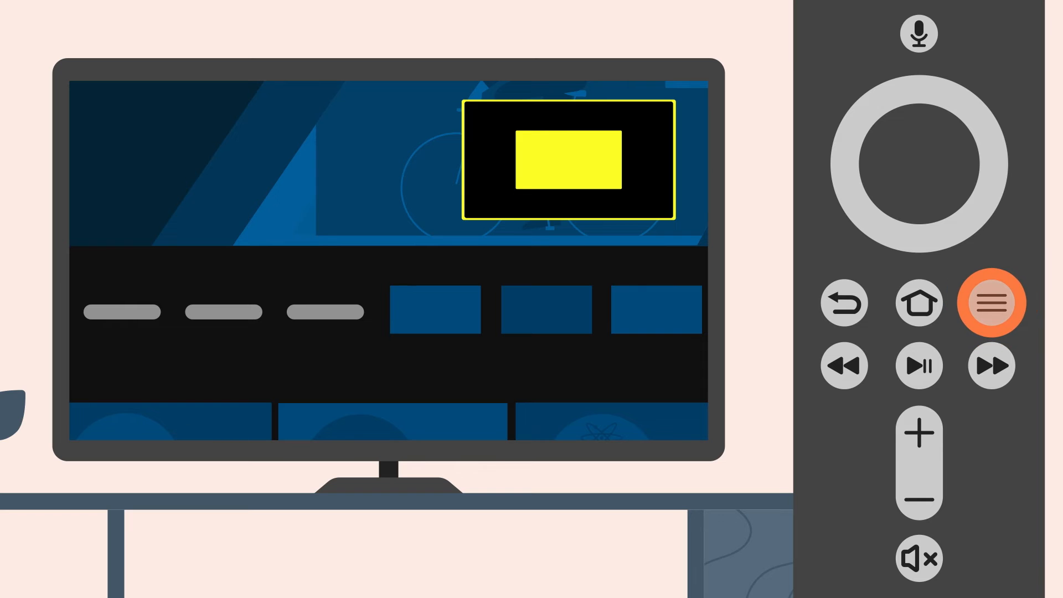
left_click(845, 365)
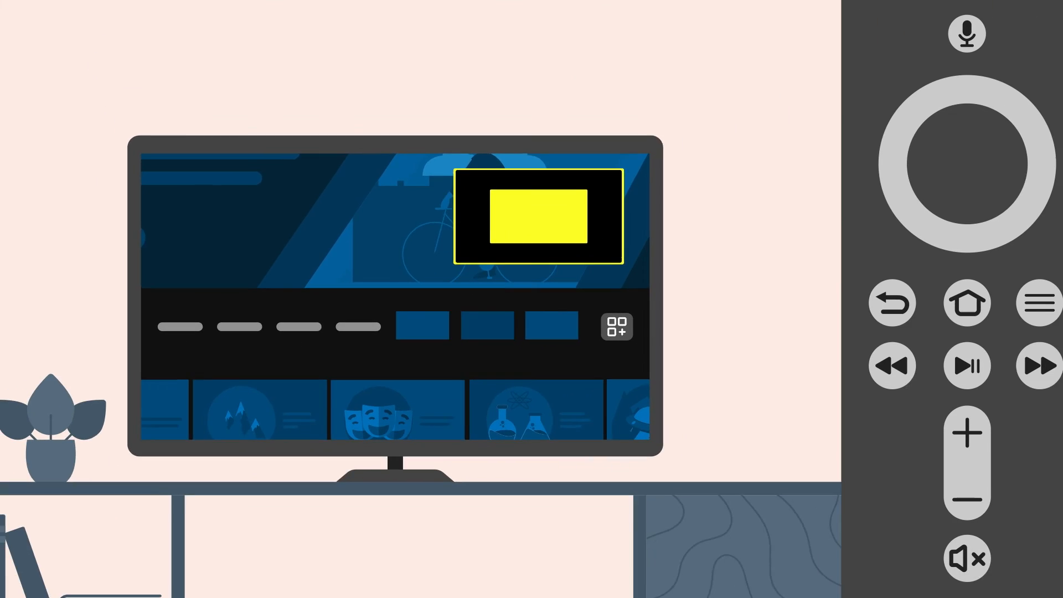
Pan the magnified view down to the content-tile row with Menu held plus the navigation ring
left_click(994, 302)
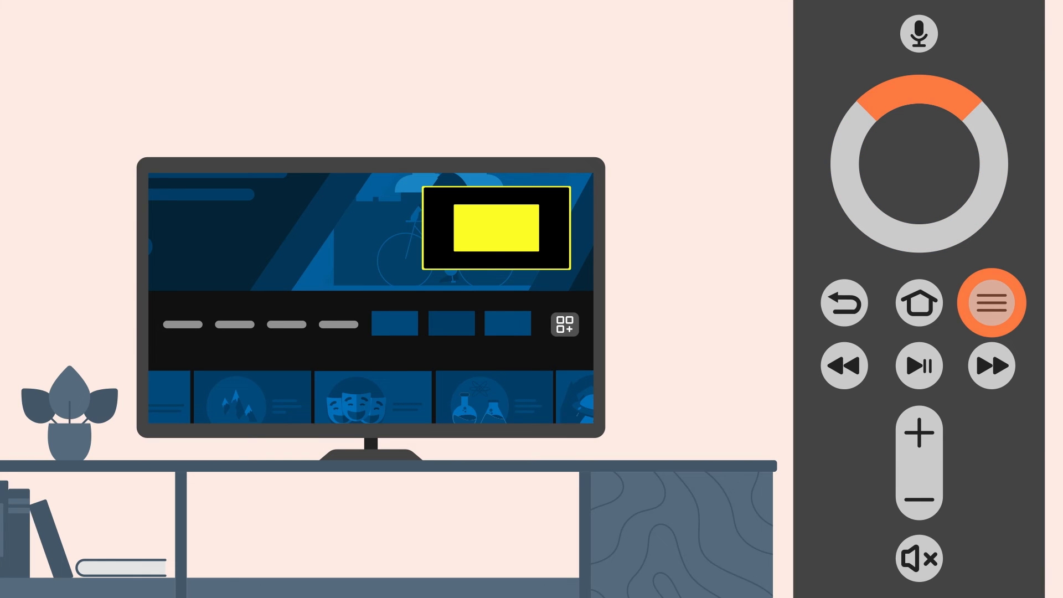
left_click(918, 102)
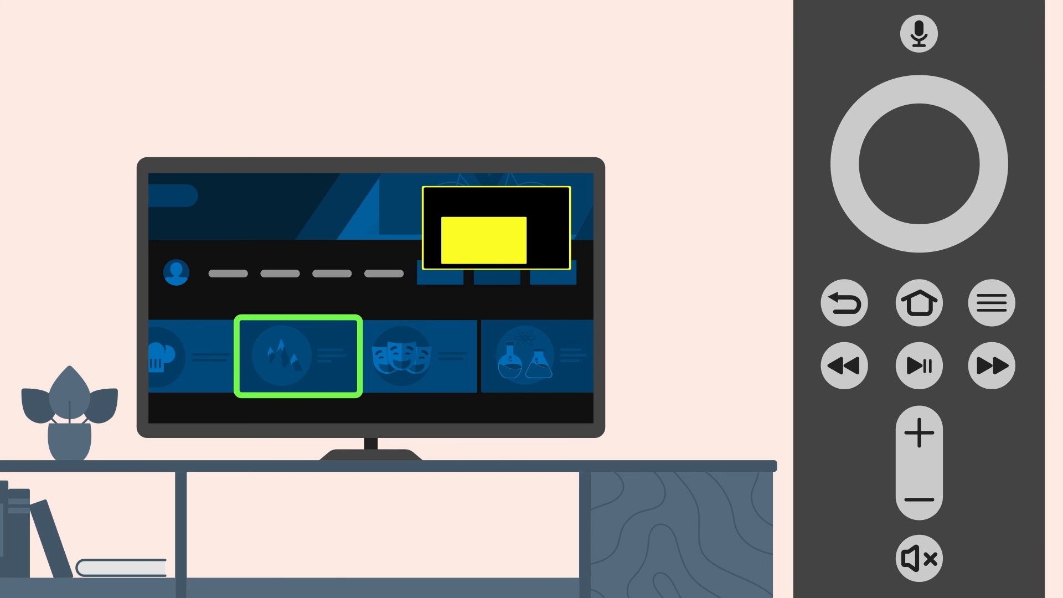
Hold Menu for two seconds to bring up the text panel over the highlighted tile
left_click(992, 302)
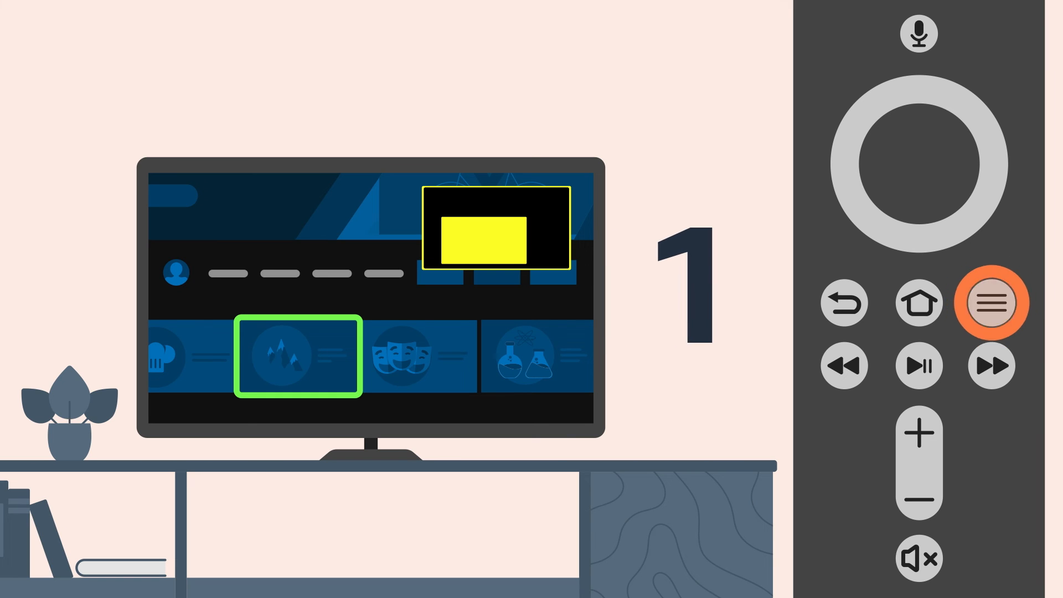
left_click(992, 302)
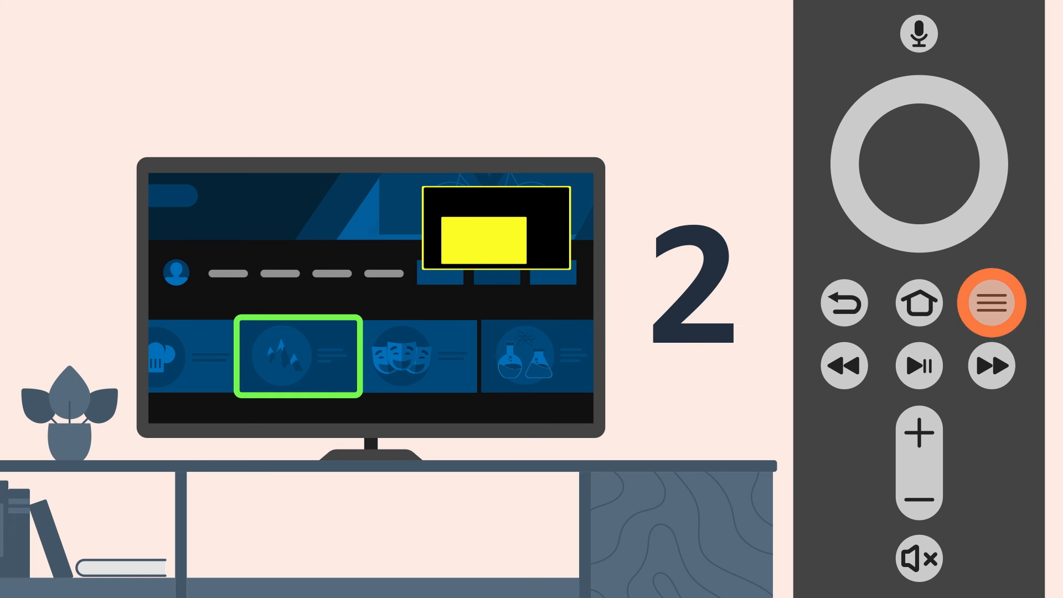
left_click(992, 303)
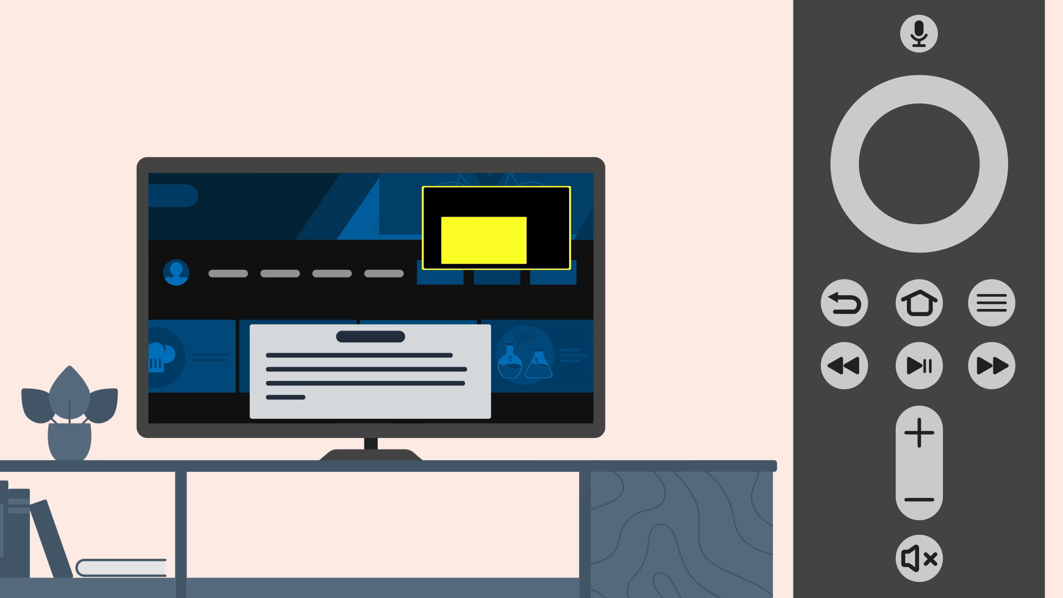